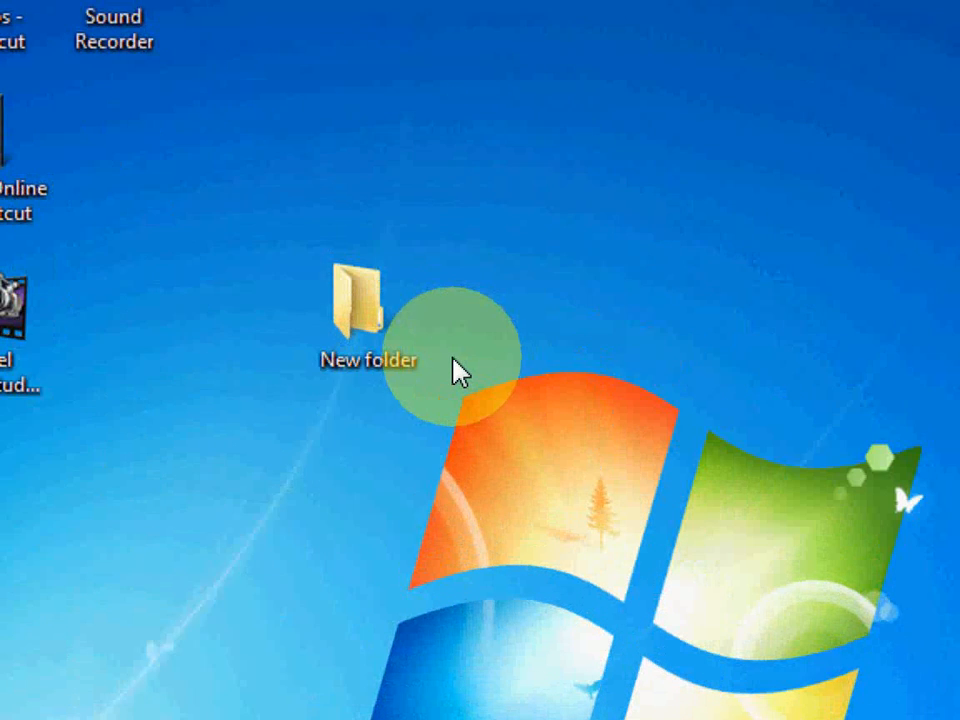
# Open New folder's Properties at its sharing settings and launch Advanced Sharing.
pyautogui.click(357, 308)
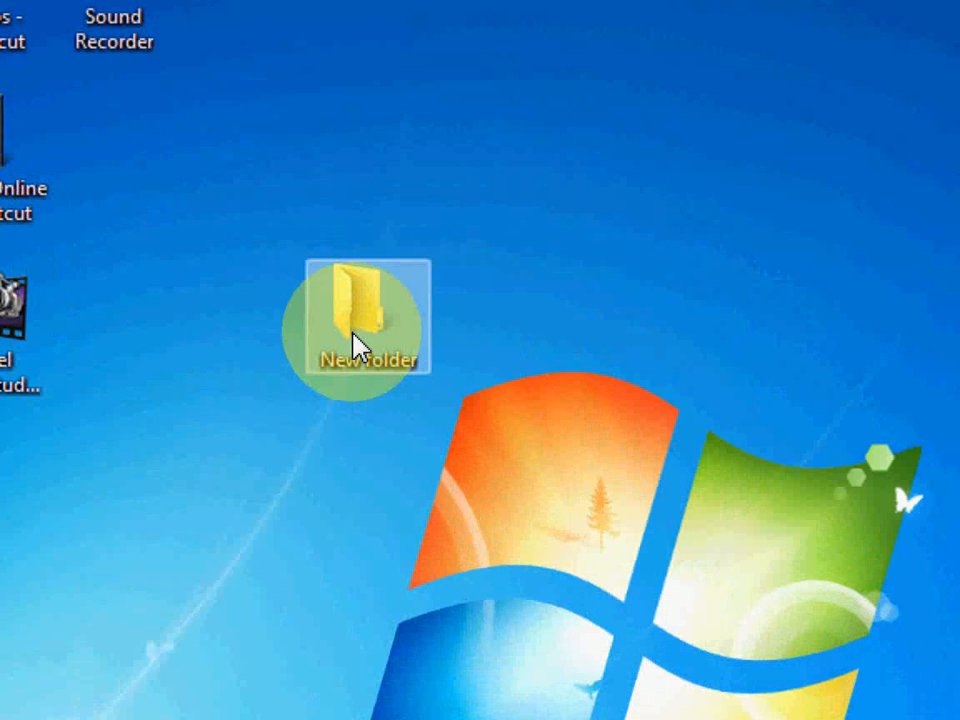
pyautogui.click(352, 327)
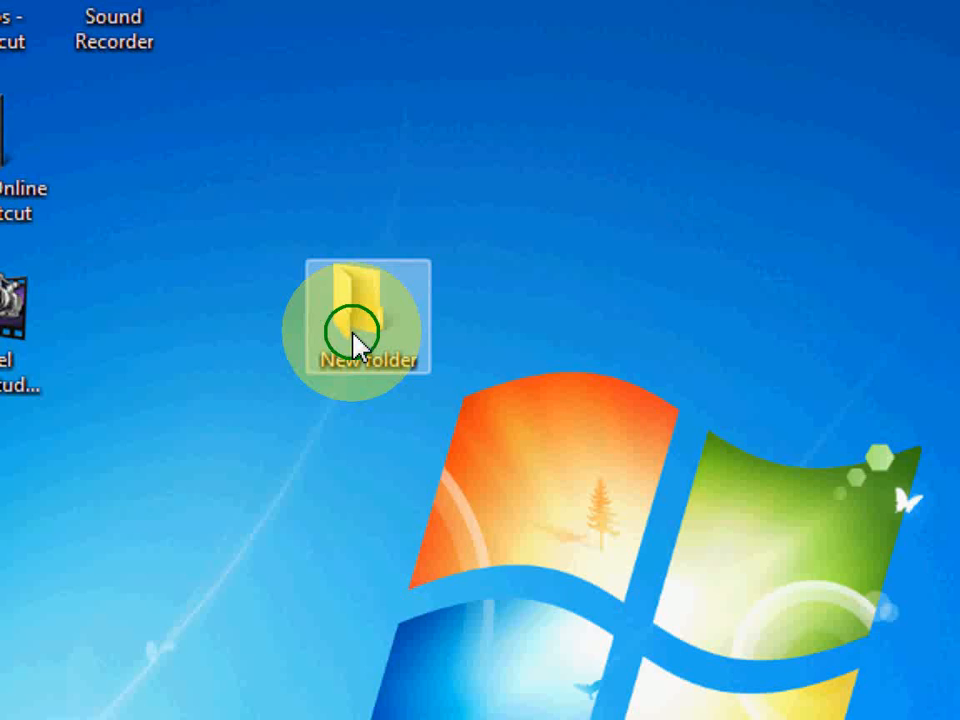
pyautogui.rightClick(357, 320)
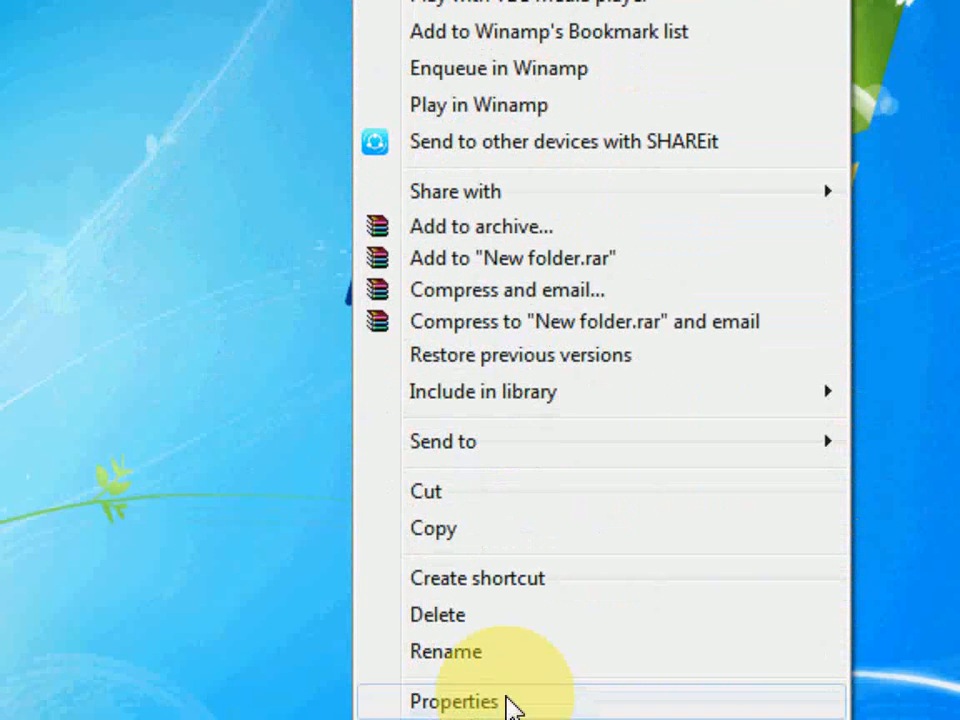
pyautogui.click(453, 701)
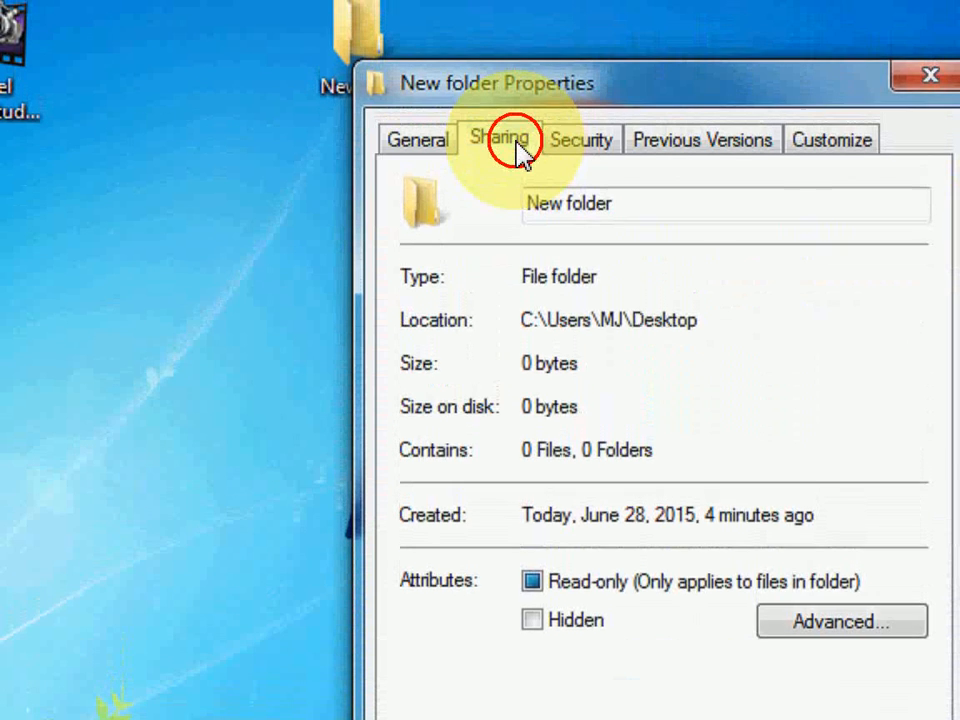
pyautogui.click(498, 139)
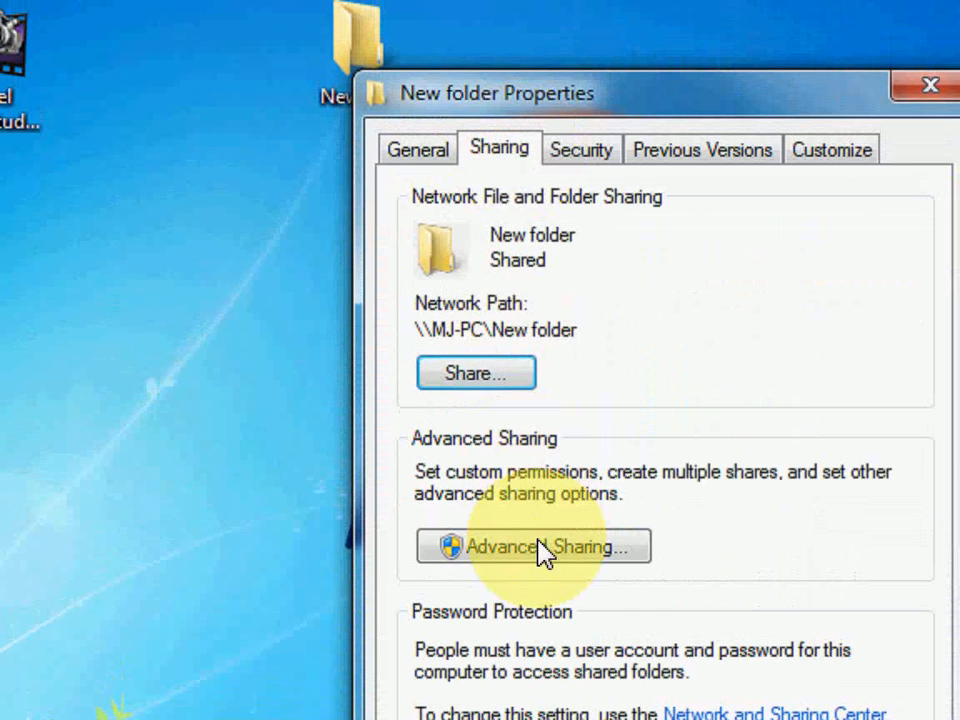
pyautogui.click(542, 546)
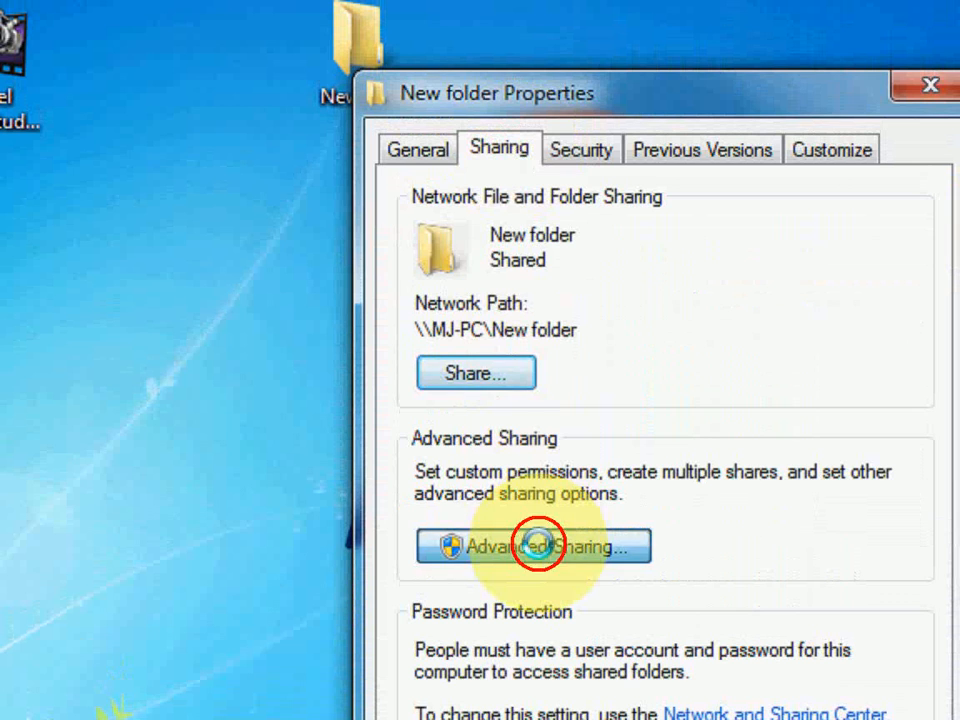
# Uncheck 'Share this folder' in Advanced Sharing and confirm with OK.
pyautogui.click(534, 546)
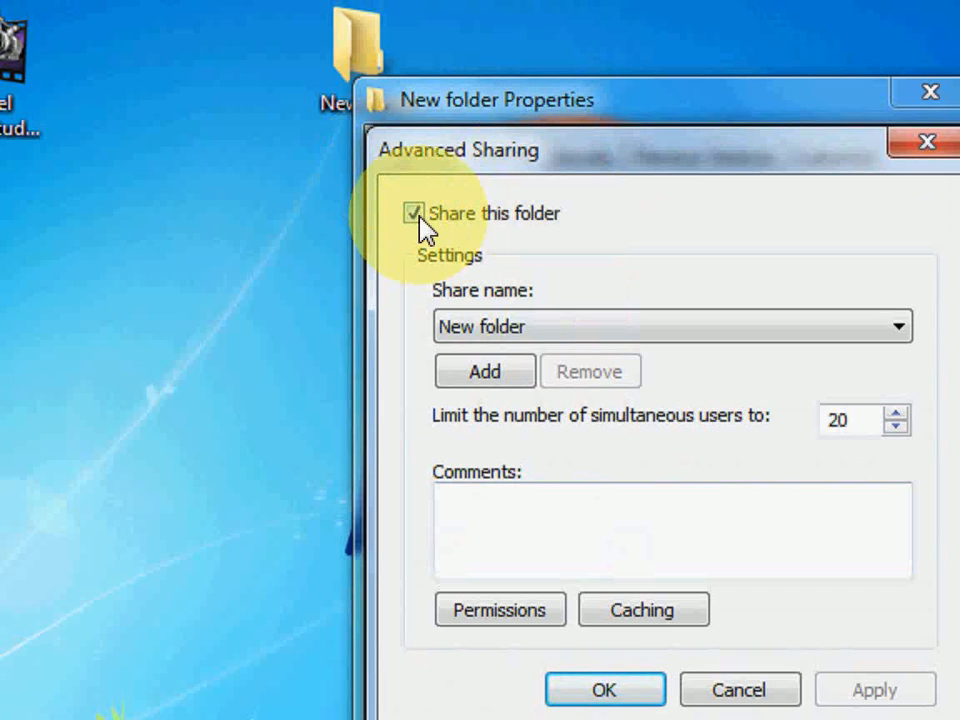
pyautogui.click(413, 213)
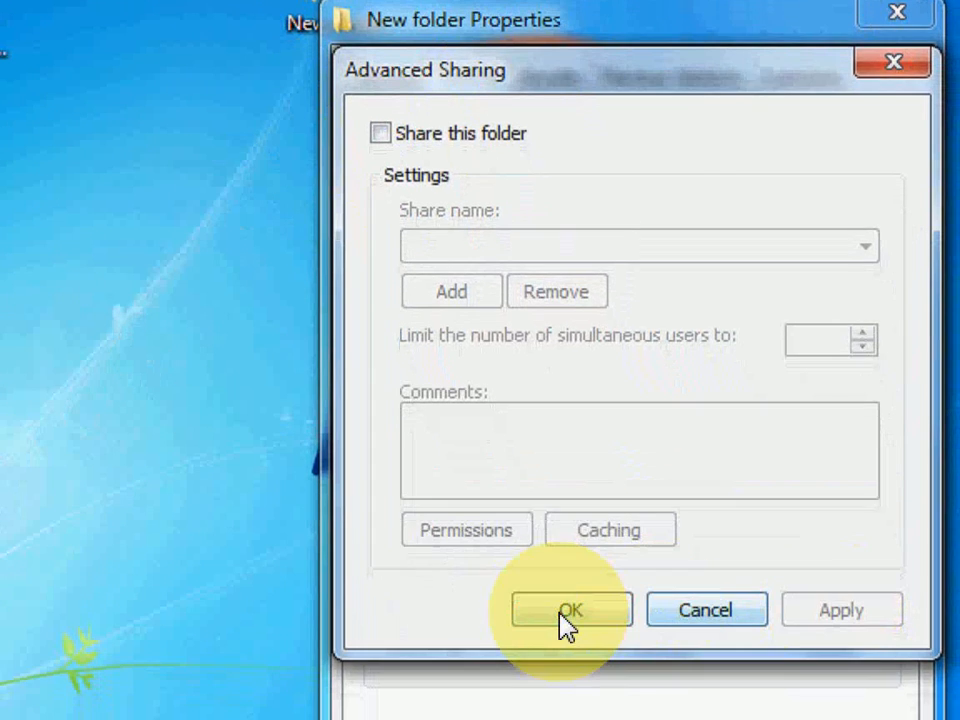
pyautogui.click(570, 609)
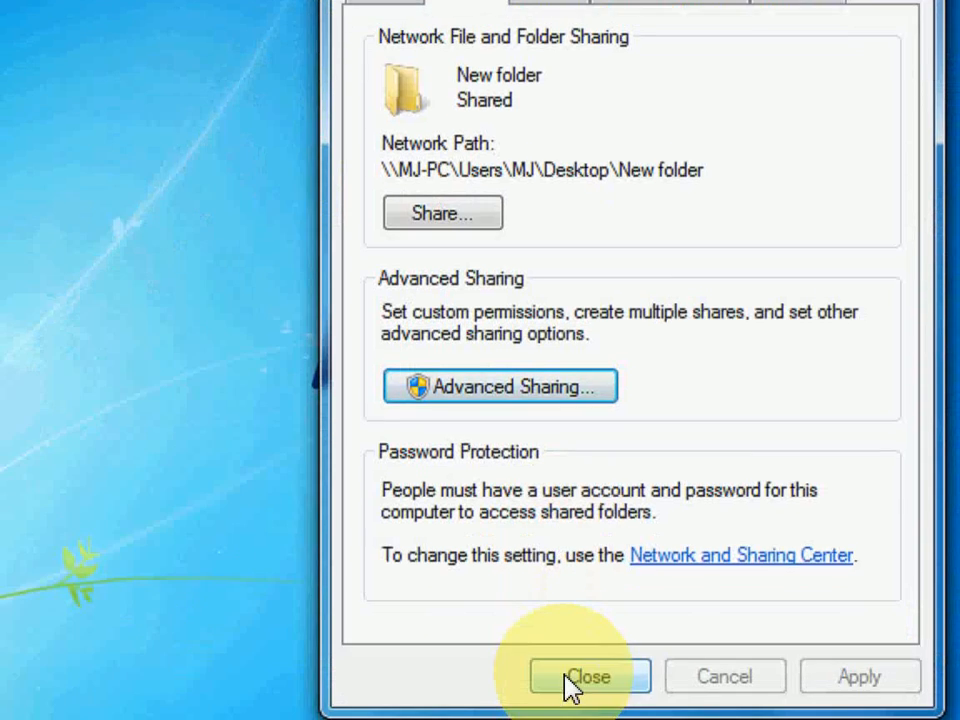
# Close the New folder Properties dialog, returning to the desktop.
pyautogui.click(588, 676)
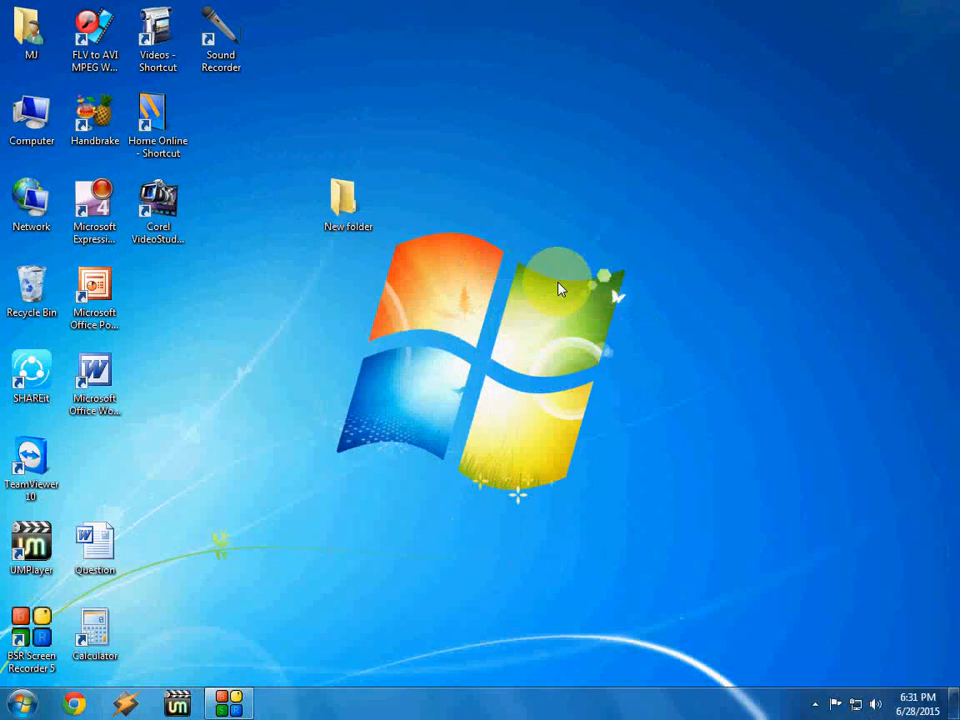
# Open Computer from the desktop and select drive D:.
pyautogui.doubleClick(33, 115)
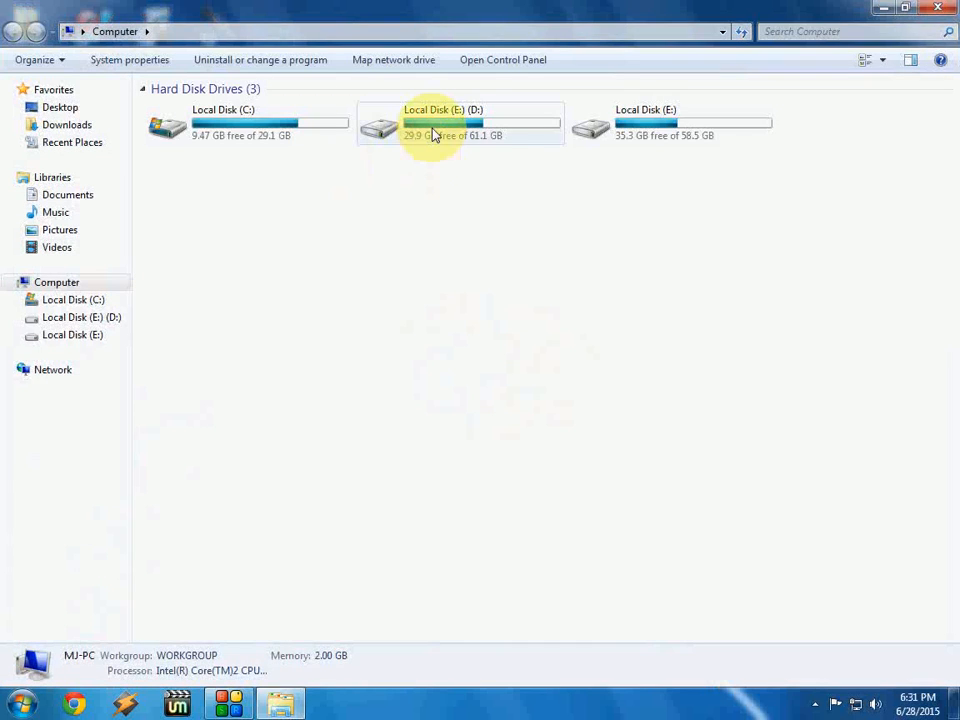
pyautogui.click(434, 130)
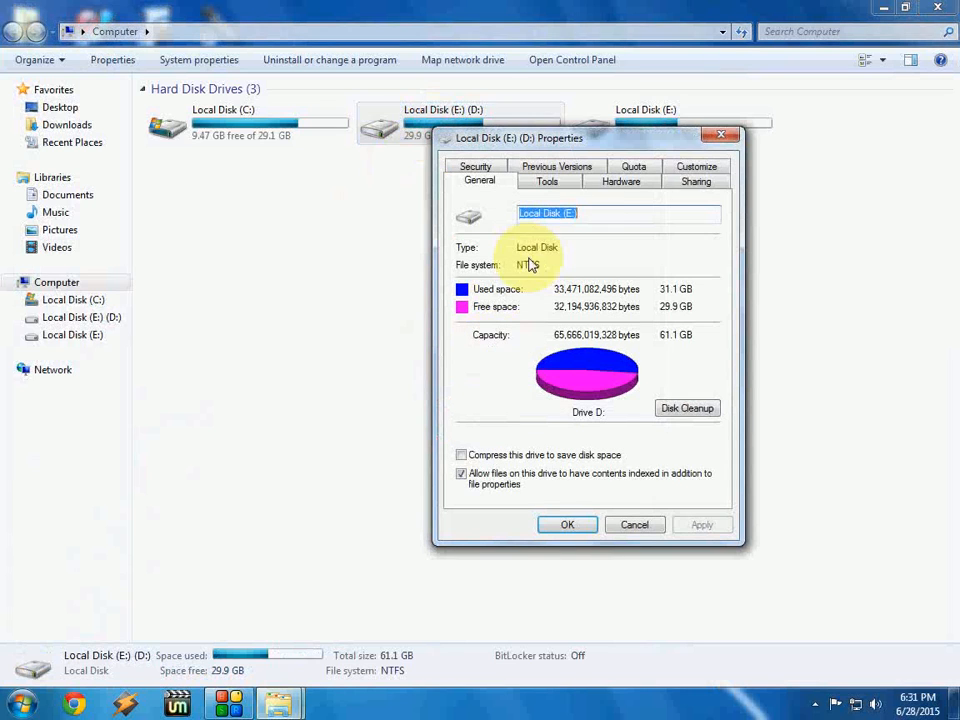
# Turn off Advanced Sharing for drive D: so it reads not shared, then close Properties.
pyautogui.click(695, 181)
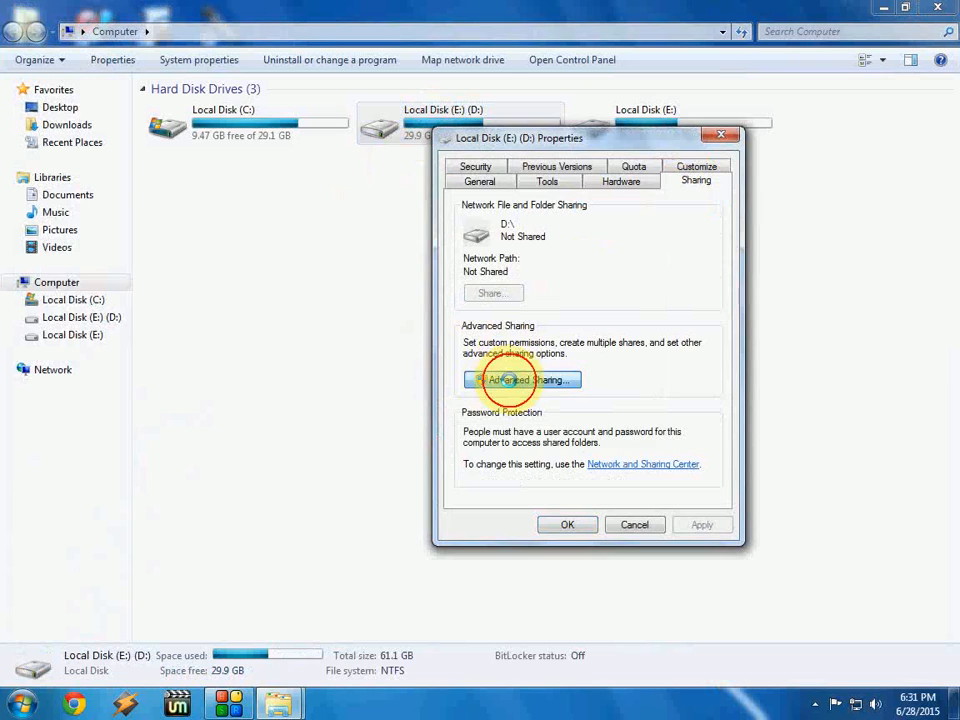
pyautogui.click(521, 379)
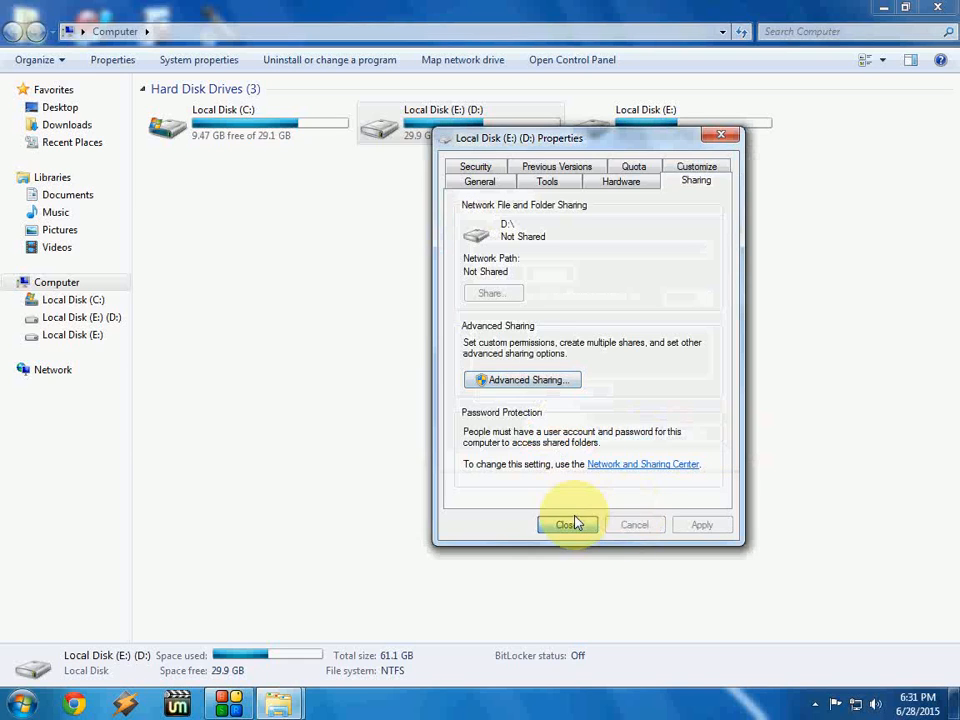
pyautogui.click(566, 524)
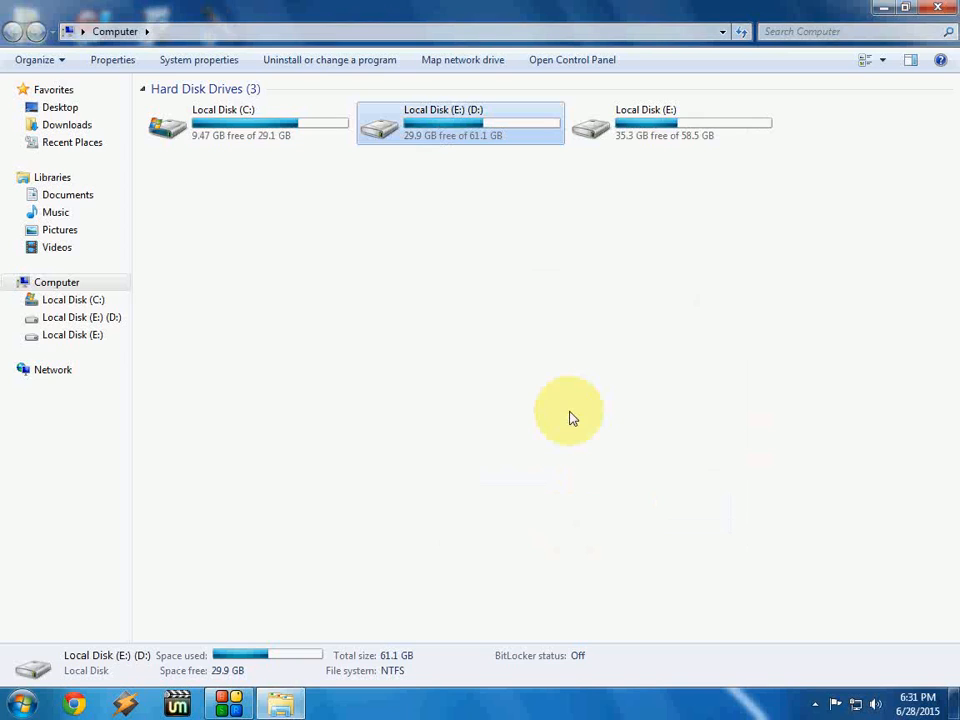